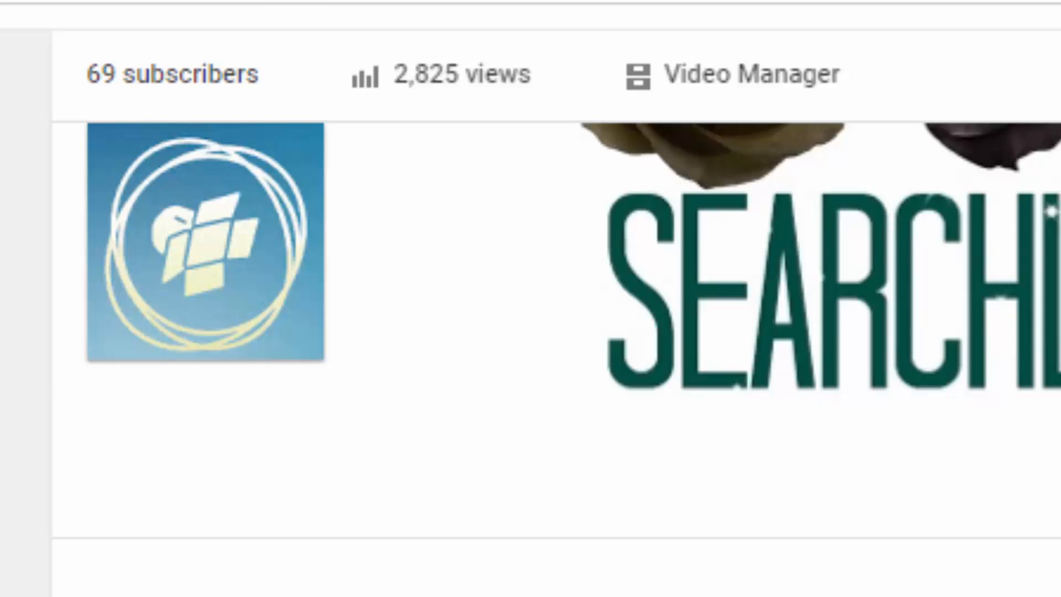
mouse_move(116, 116)
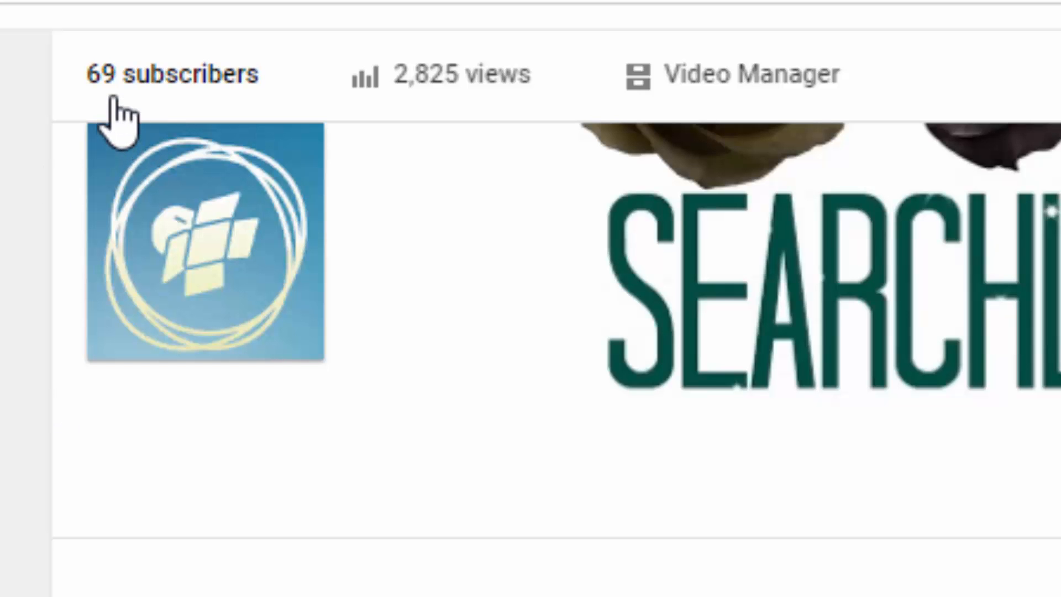